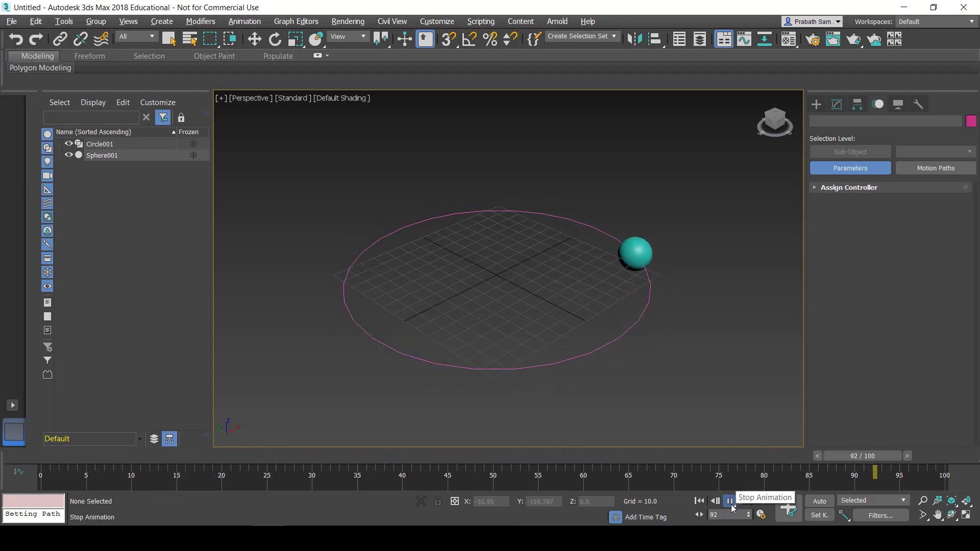
- Stop the sphere animation playback
click(728, 501)
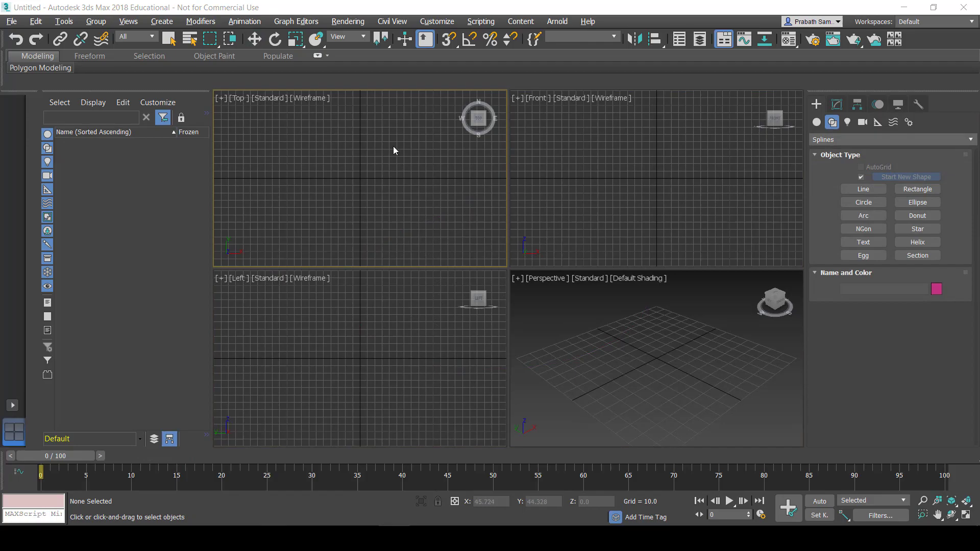
mouse_move(388, 136)
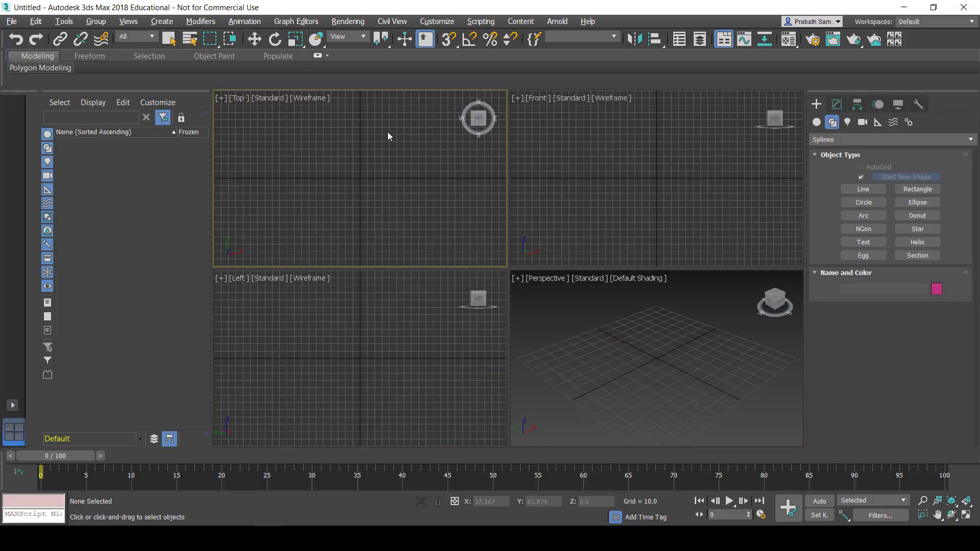
mouse_move(466, 145)
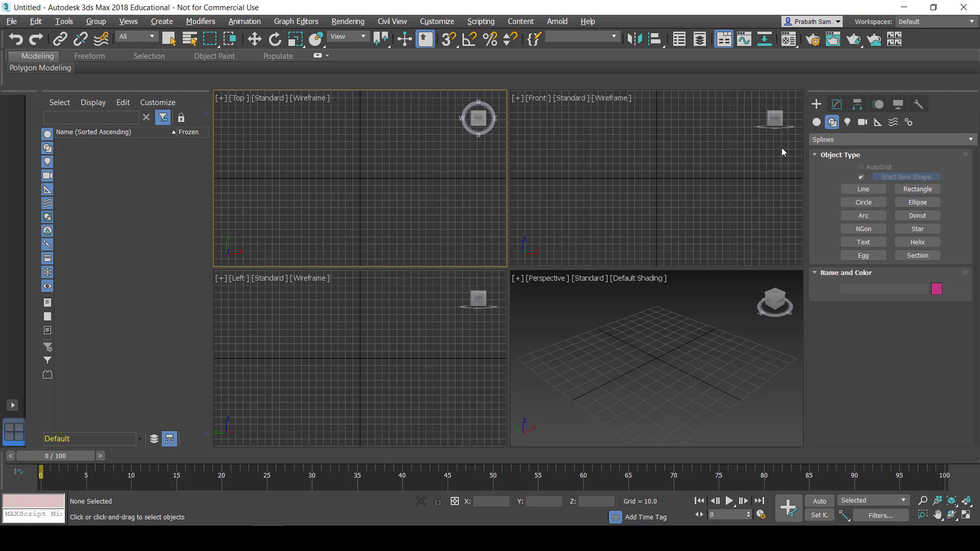
- Pick the Circle tool under Splines and draw a circle at the grid centre
click(816, 122)
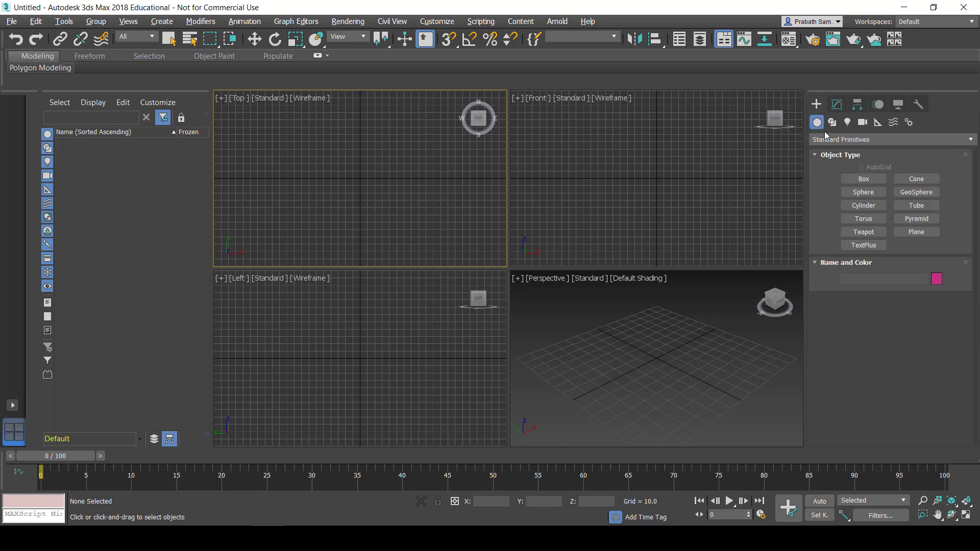
click(831, 122)
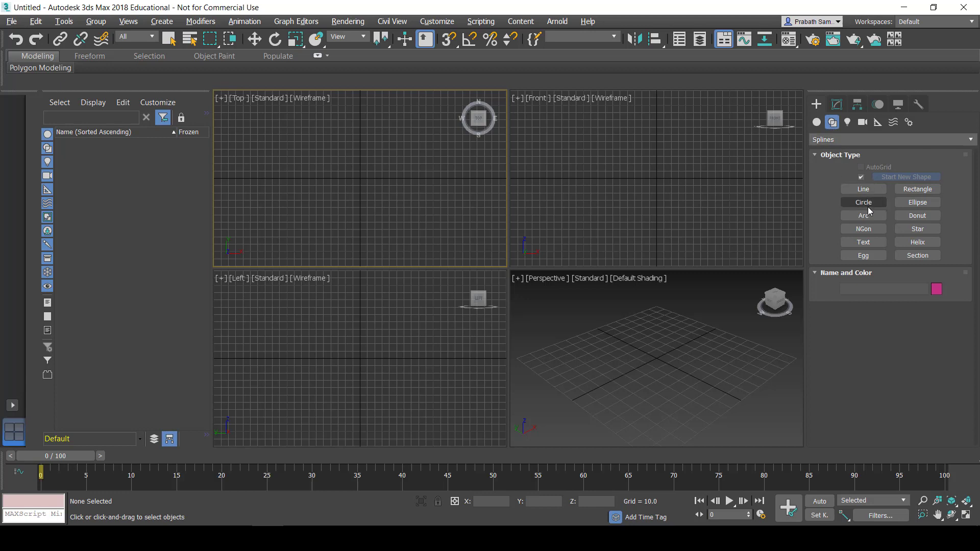
click(863, 202)
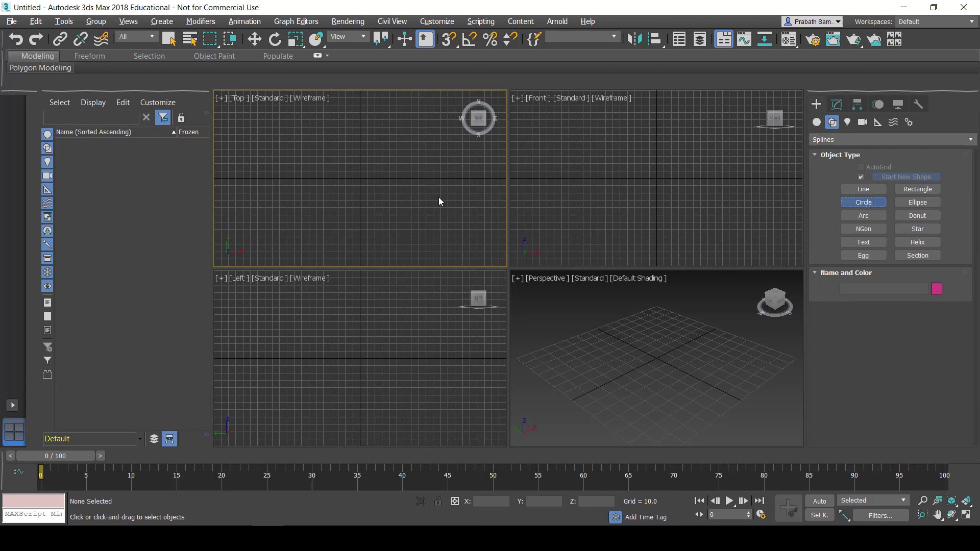
click(863, 202)
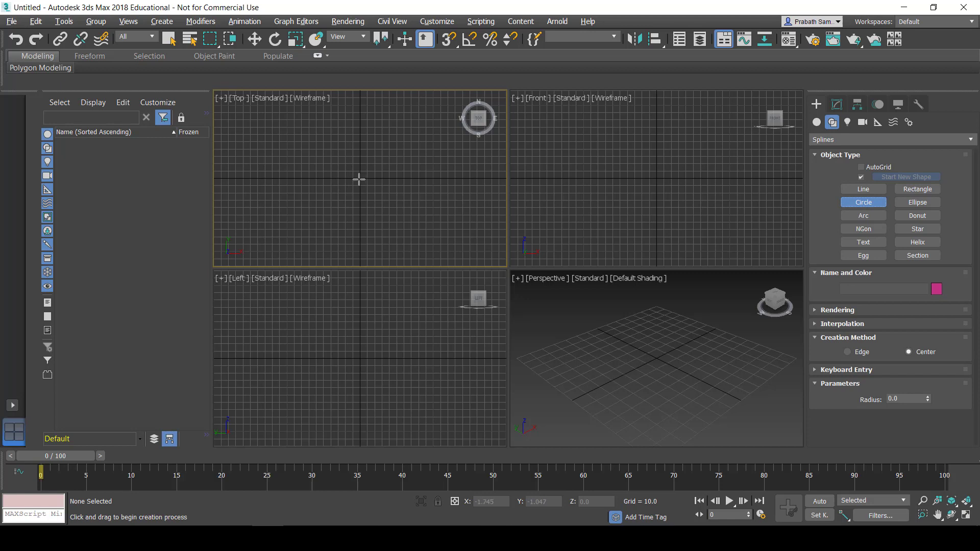
mouse_move(359, 178)
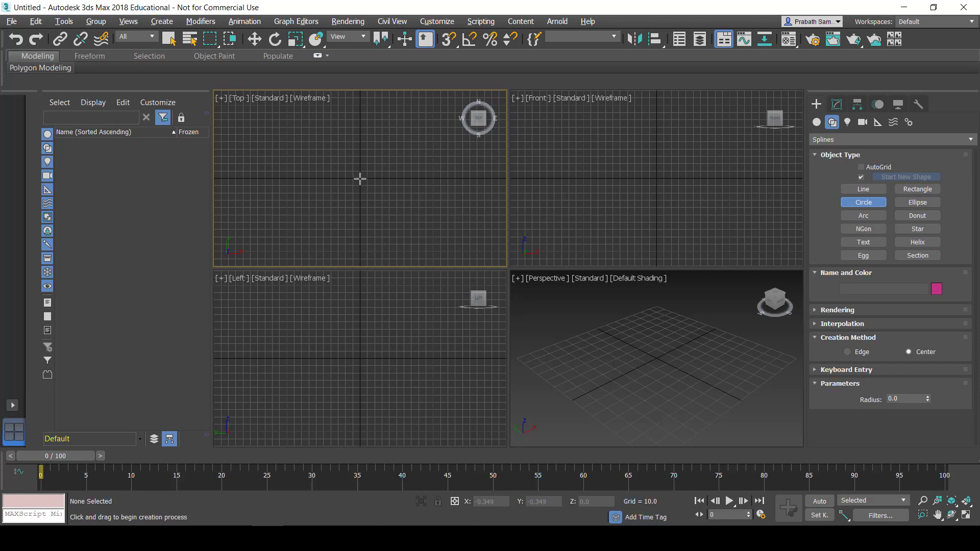
mouse_move(413, 219)
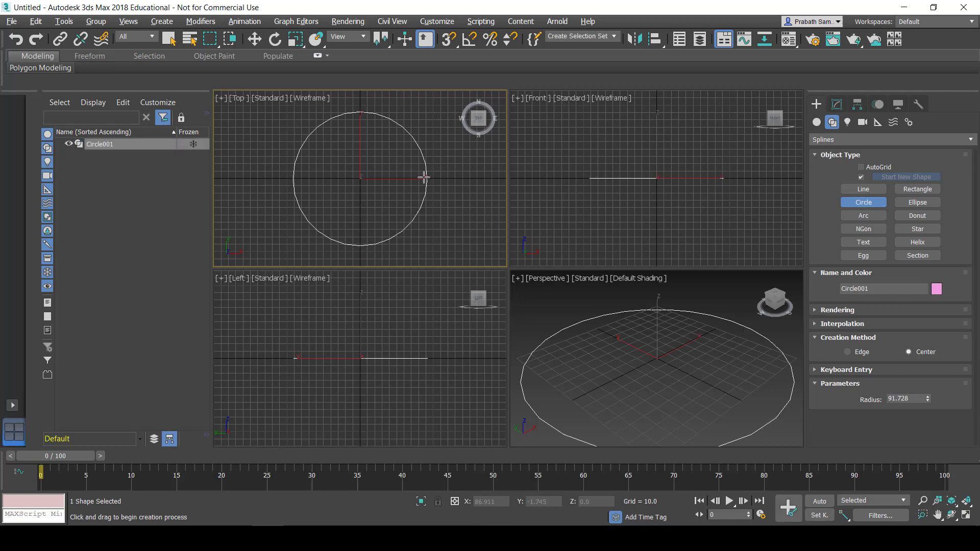
mouse_move(351, 248)
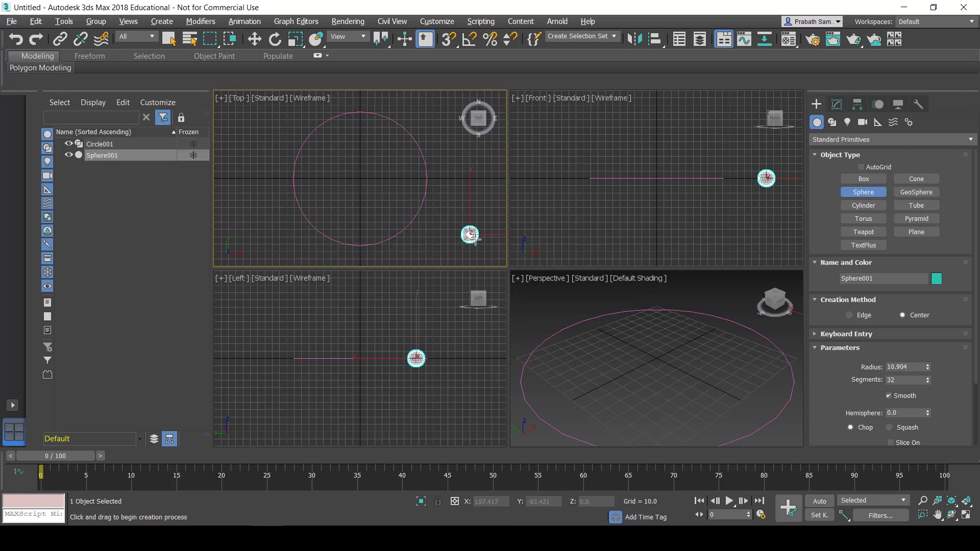
mouse_move(643, 366)
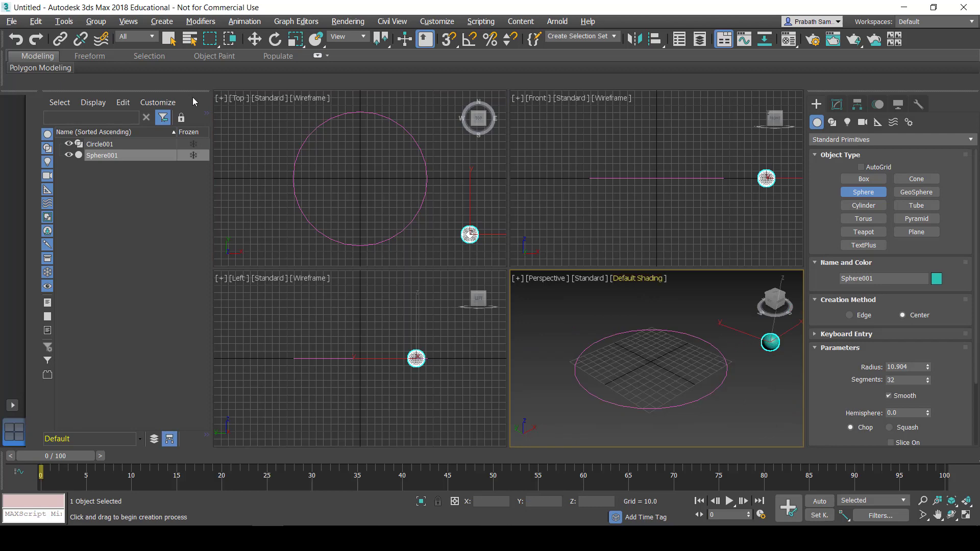
- Apply a Path Constraint to the sphere with the circle spline as its path
click(245, 20)
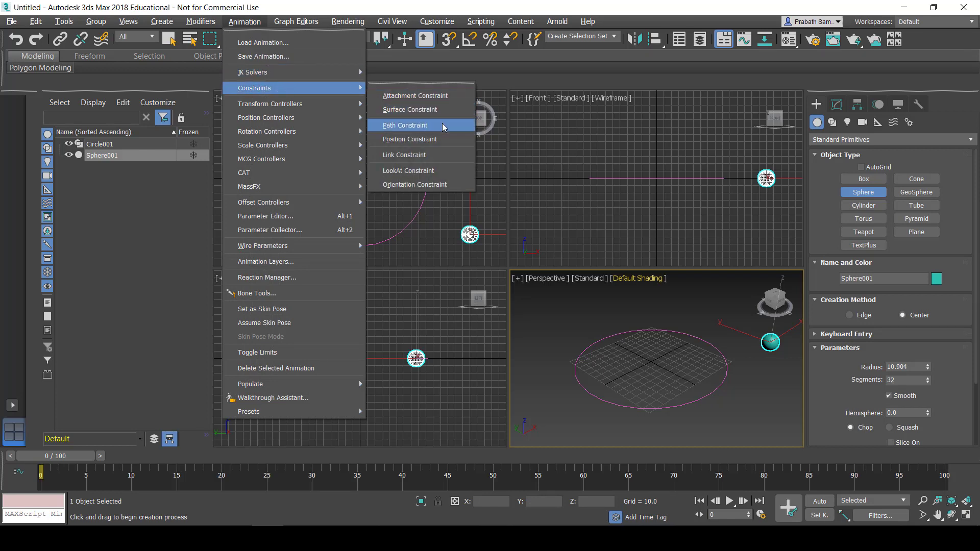
mouse_move(444, 126)
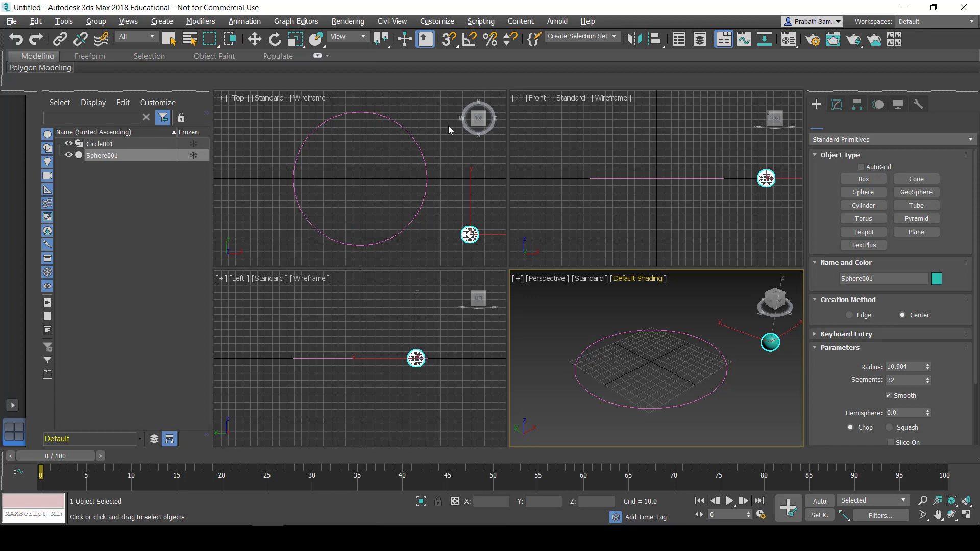
click(898, 104)
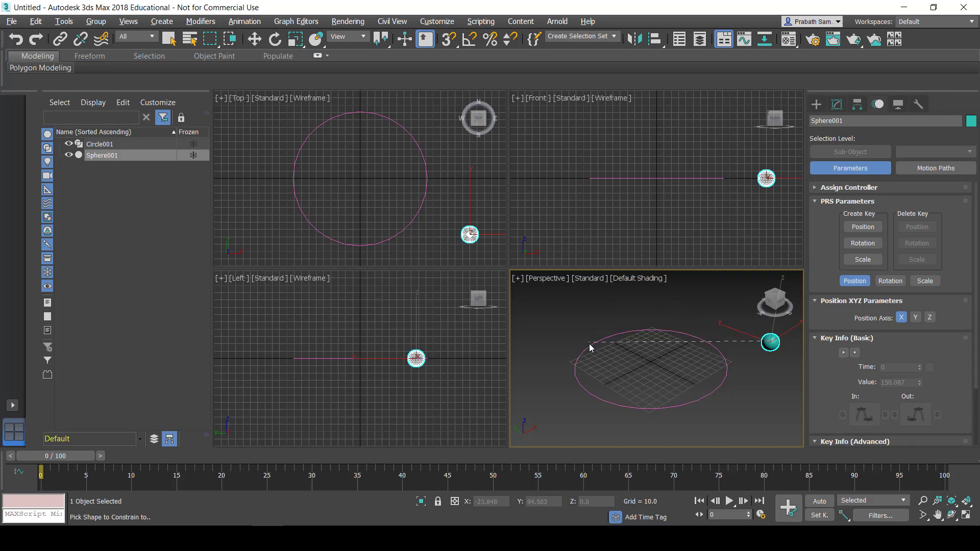
click(590, 342)
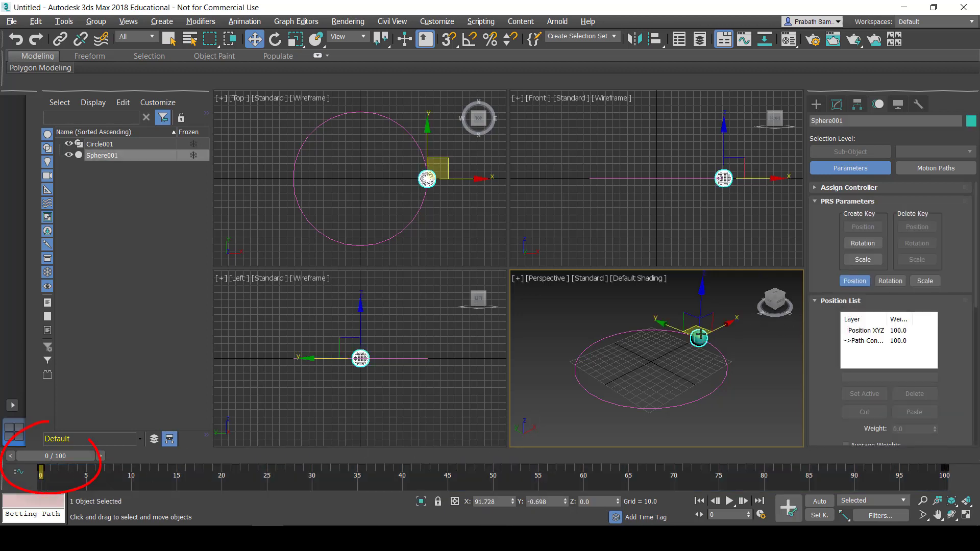
- Scrub the timeline from frame 1 to check the motion, then play the animation
click(109, 456)
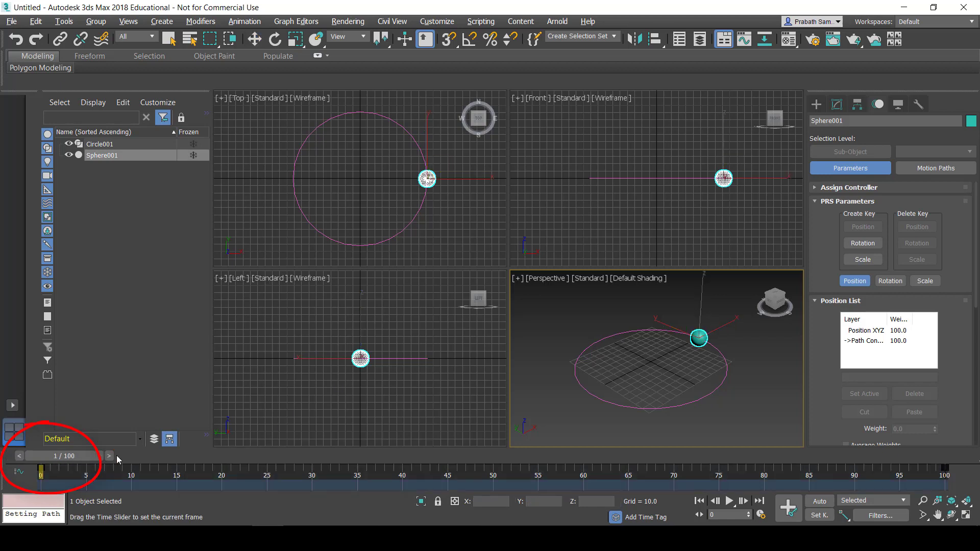
drag(41, 455, 109, 454)
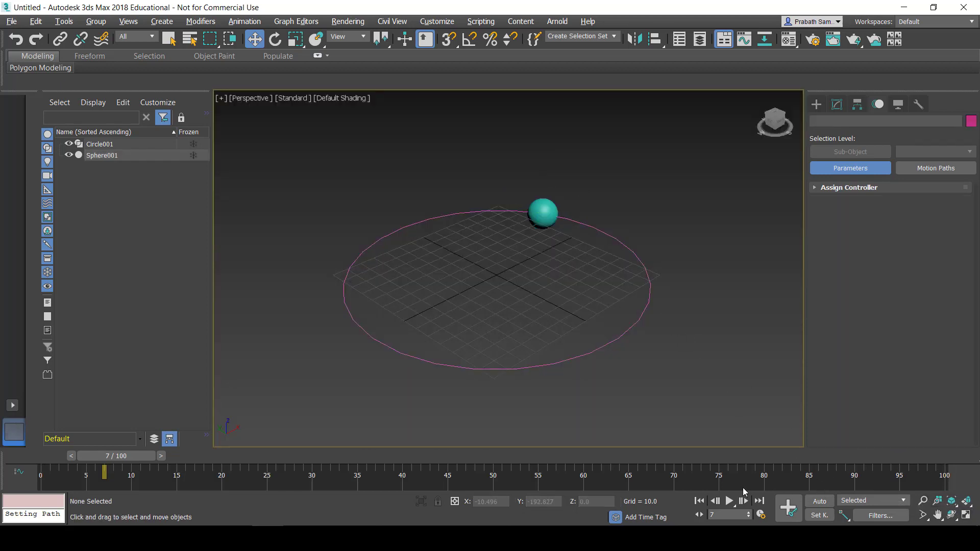
click(728, 501)
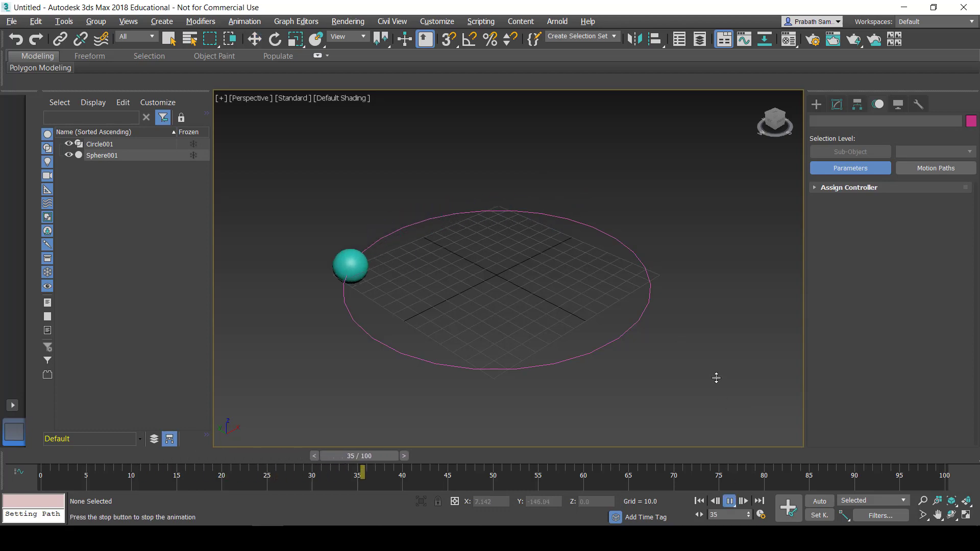